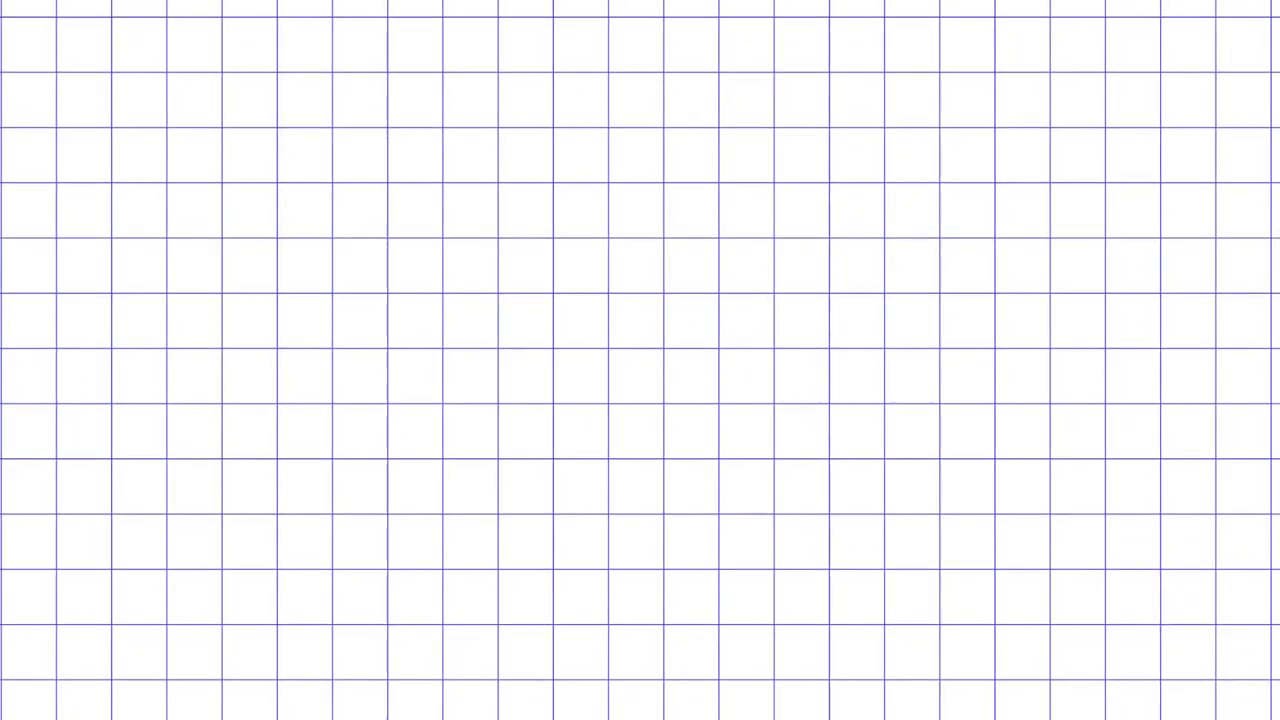
pyautogui.write('"I love Reisen" ------> T4111i h5t5s u')
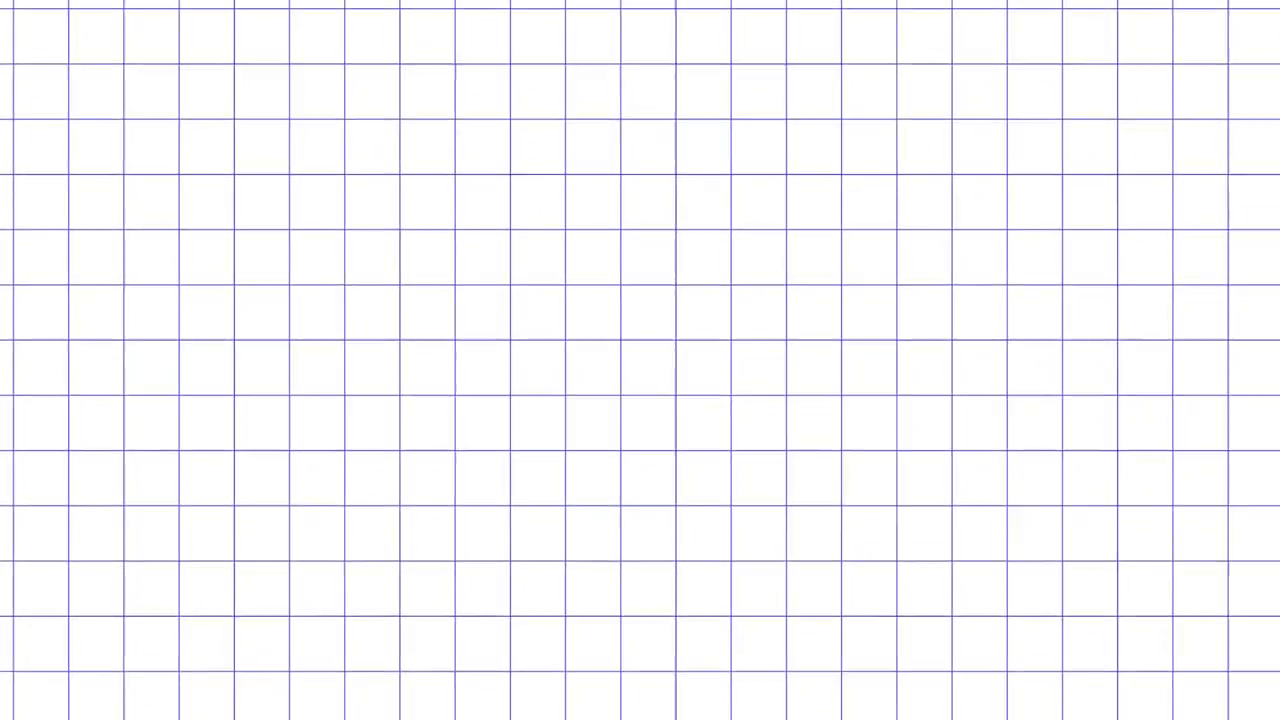
pyautogui.write('>Hewwo, I am qt r')
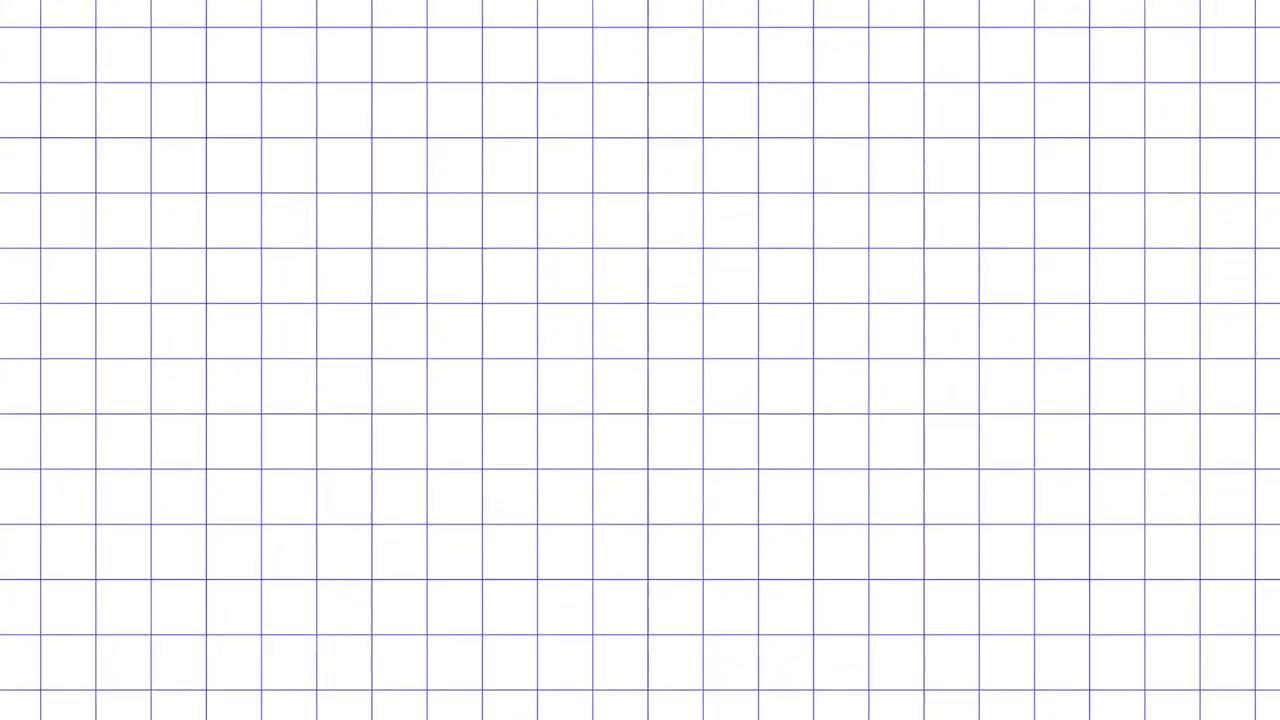
pyautogui.write('12345abcd')
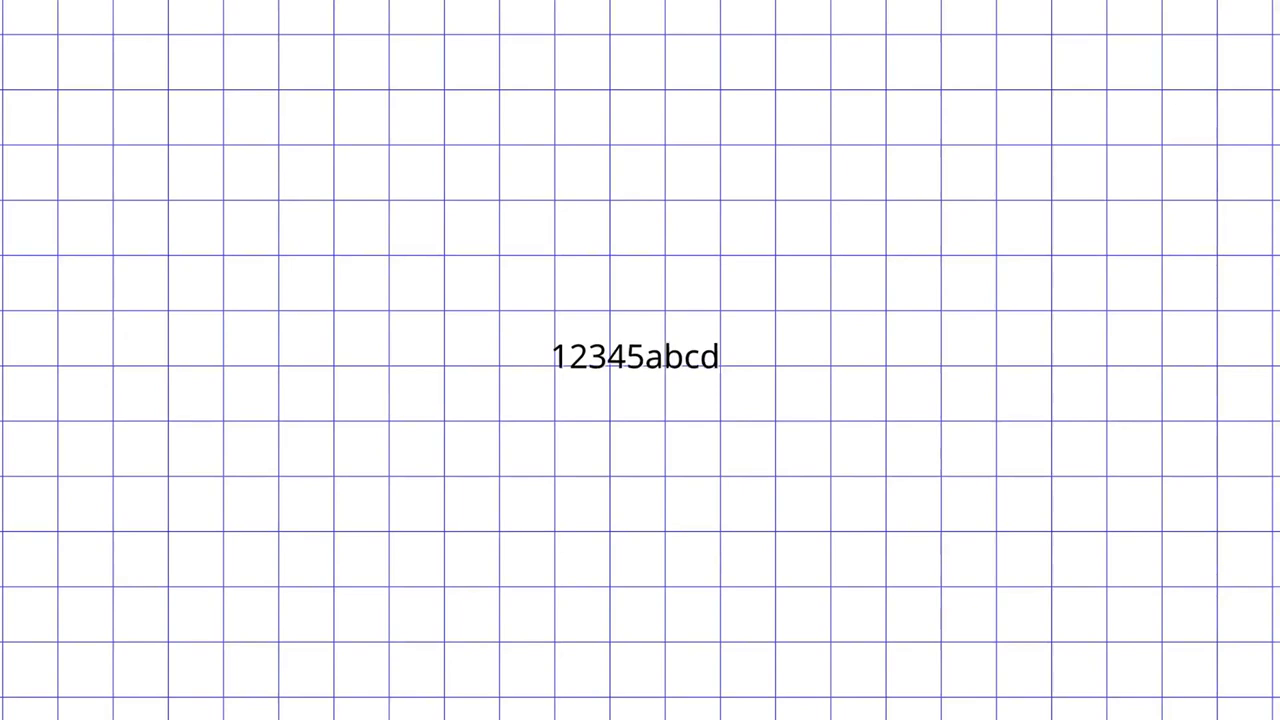